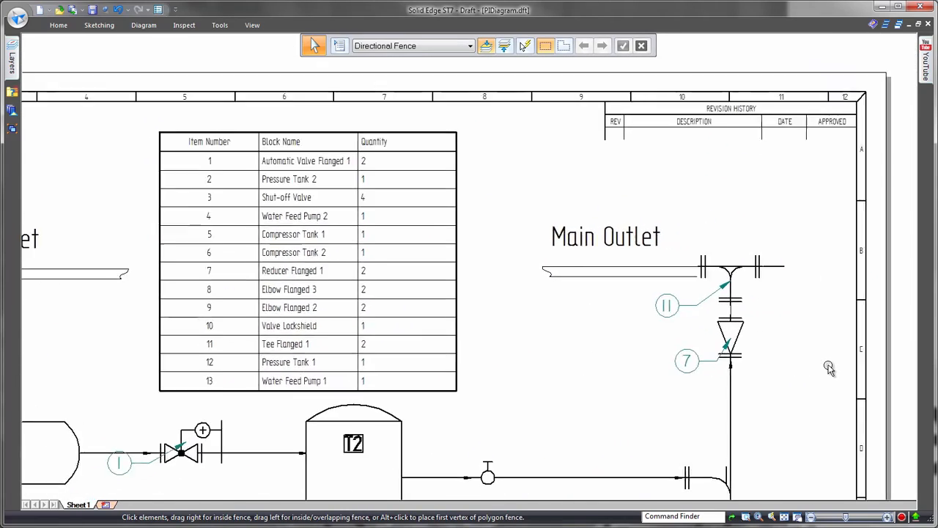
# Start a Smart Dimension on the sketched route path from the loose flange.
pyautogui.scroll(-3)
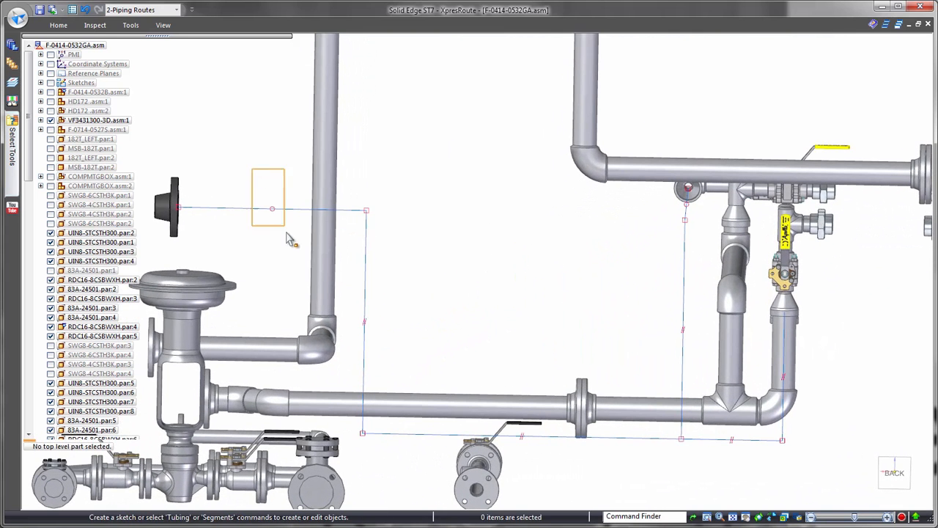
pyautogui.click(269, 209)
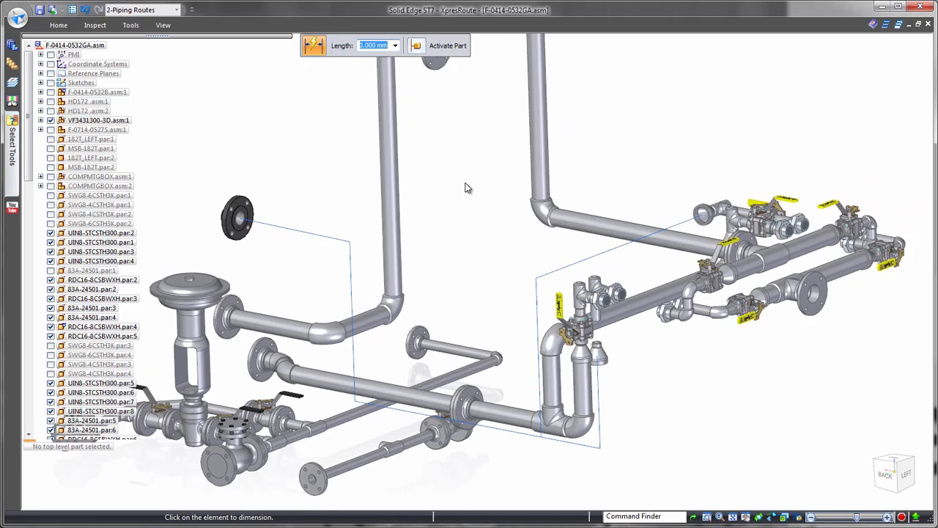
# Route Pipe_Route 22 as a DIN 65 mm pipe with butt-weld elbows along the path.
pyautogui.click(314, 44)
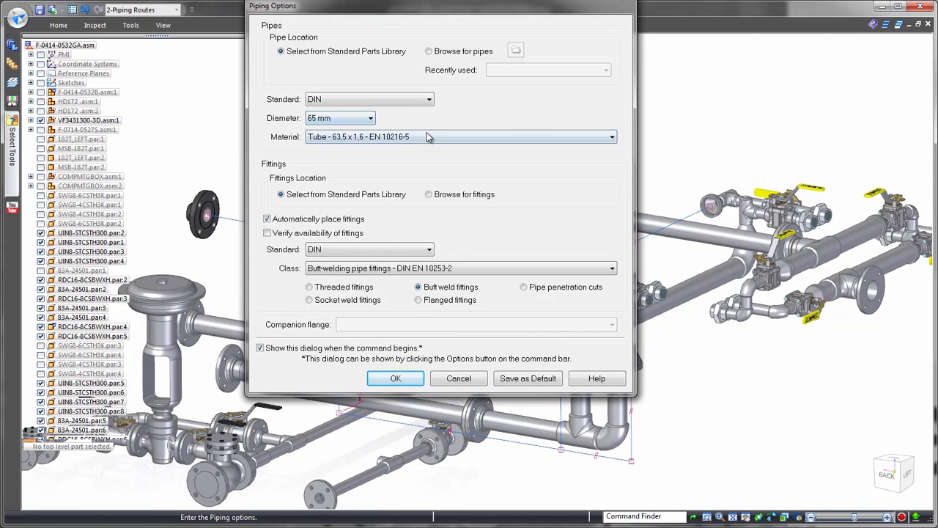
pyautogui.click(395, 378)
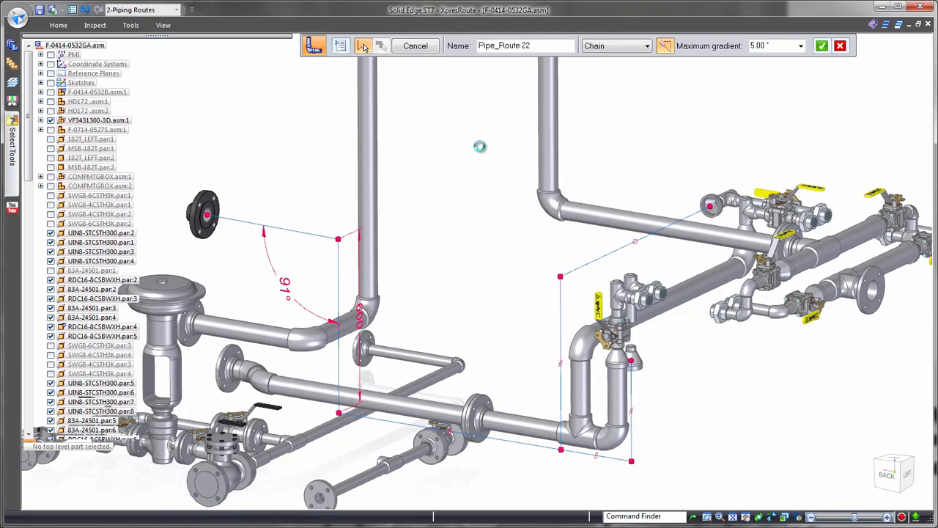
pyautogui.click(362, 46)
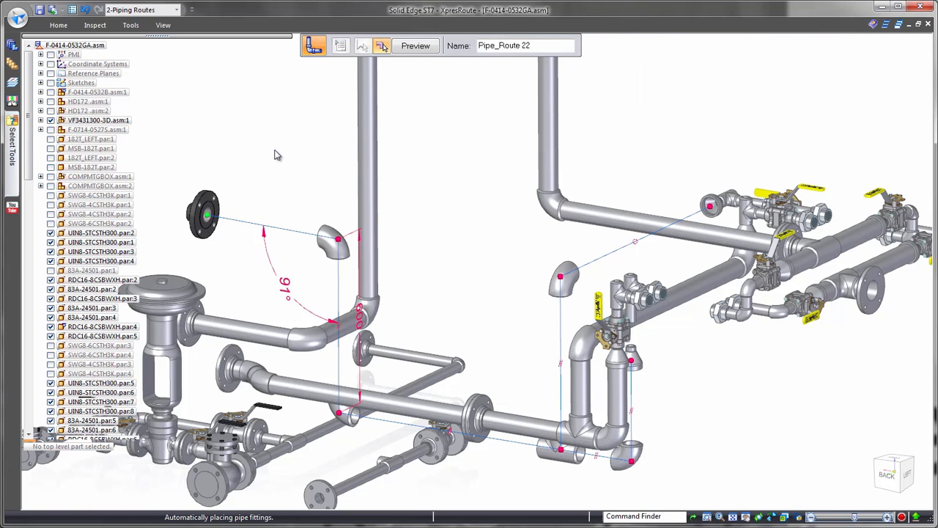
pyautogui.moveTo(451, 182)
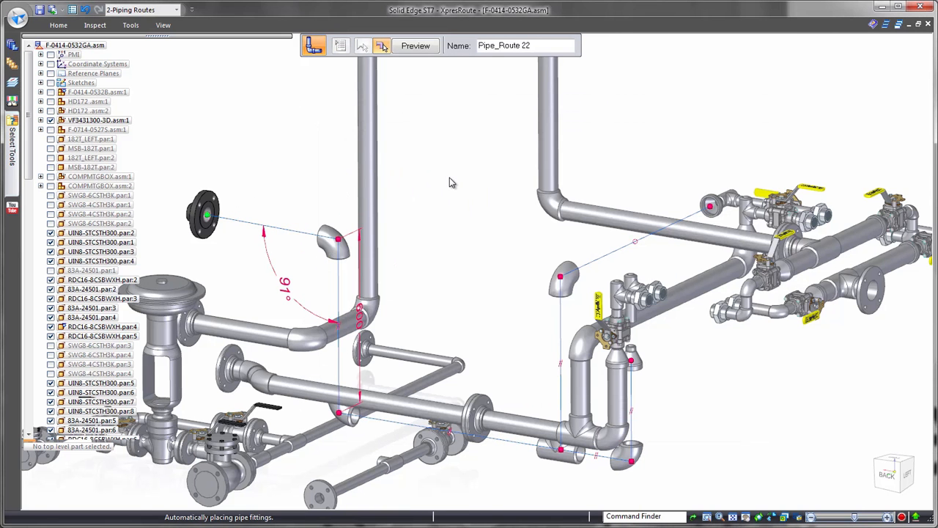
pyautogui.click(415, 45)
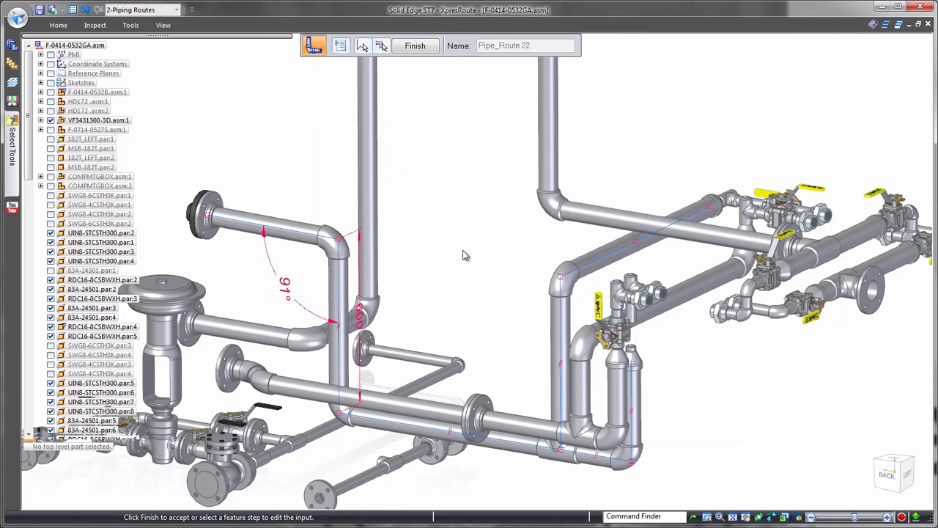
pyautogui.rightClick(464, 255)
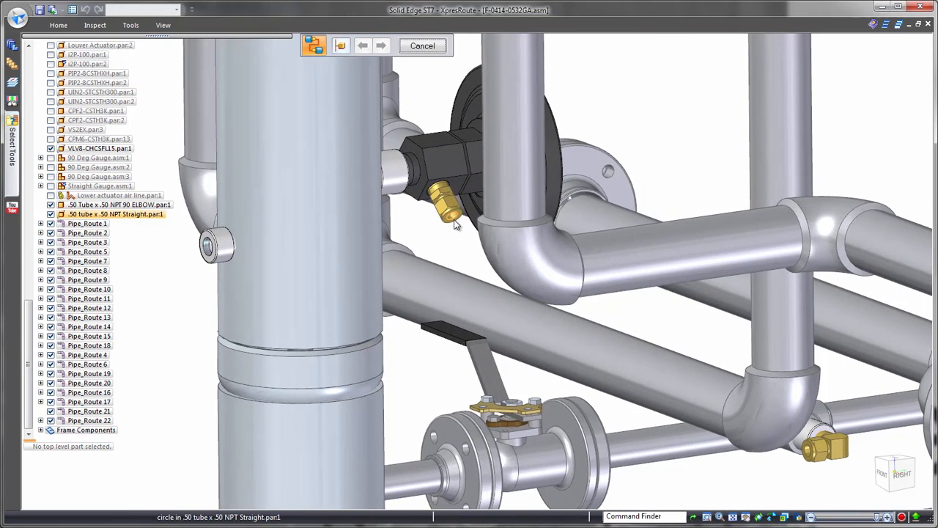
# Find a connecting path between the two brass fittings with 150 mm port segments.
pyautogui.click(452, 216)
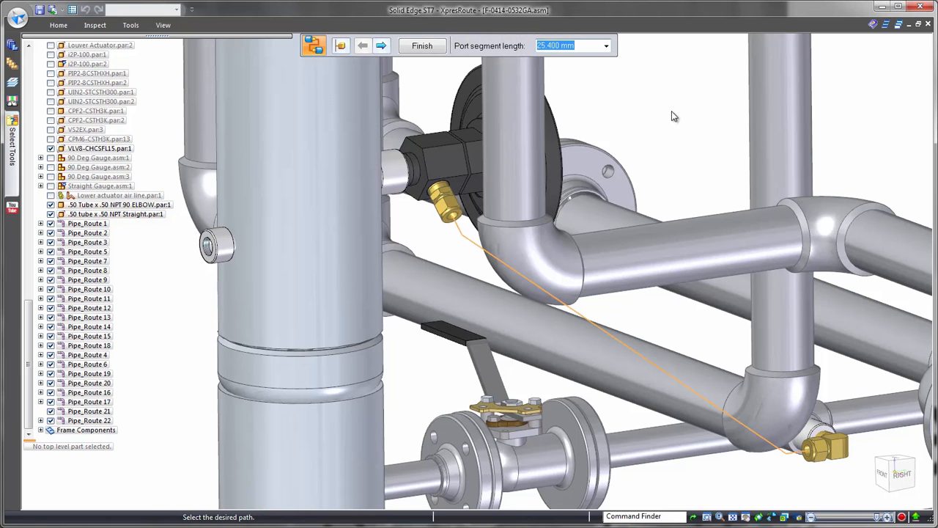
pyautogui.click(382, 45)
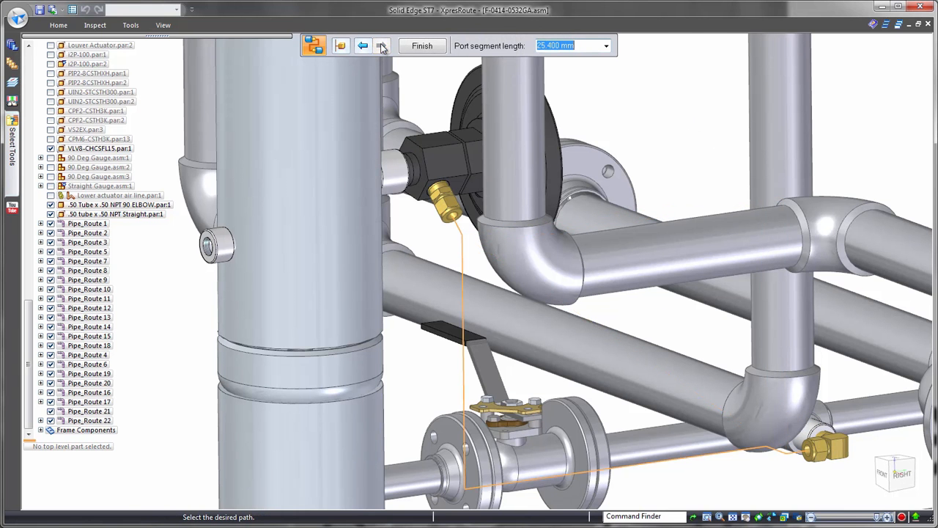
pyautogui.write('150.000 mm')
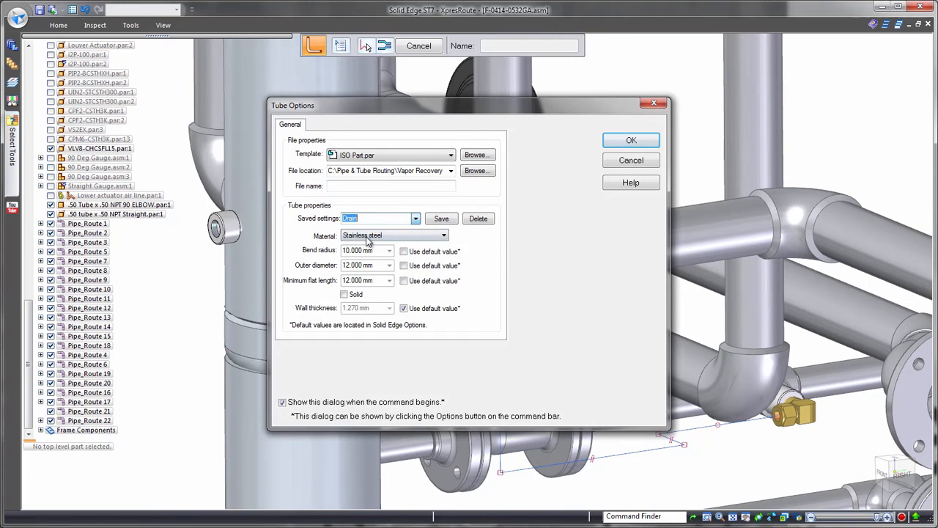
# Build the Center Tower drain stainless steel tube on that path and locate it in the assembly.
pyautogui.click(630, 140)
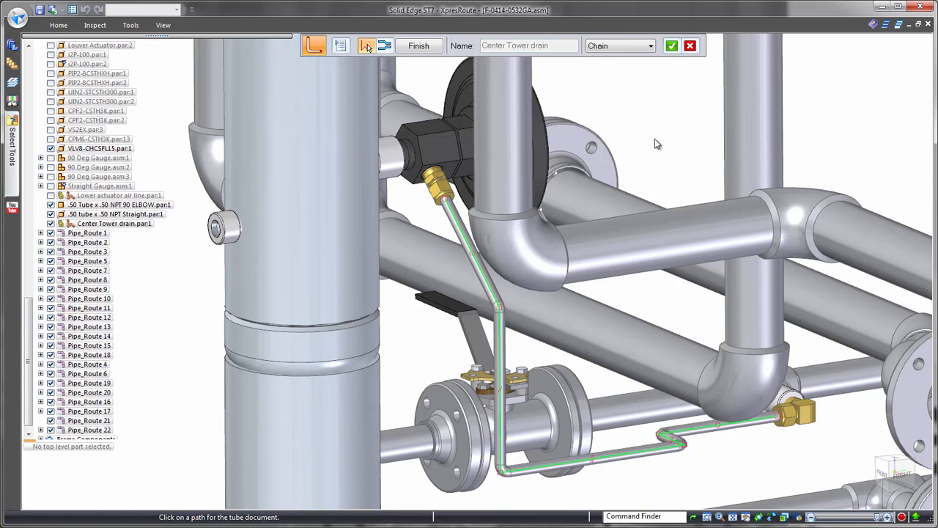
pyautogui.click(671, 45)
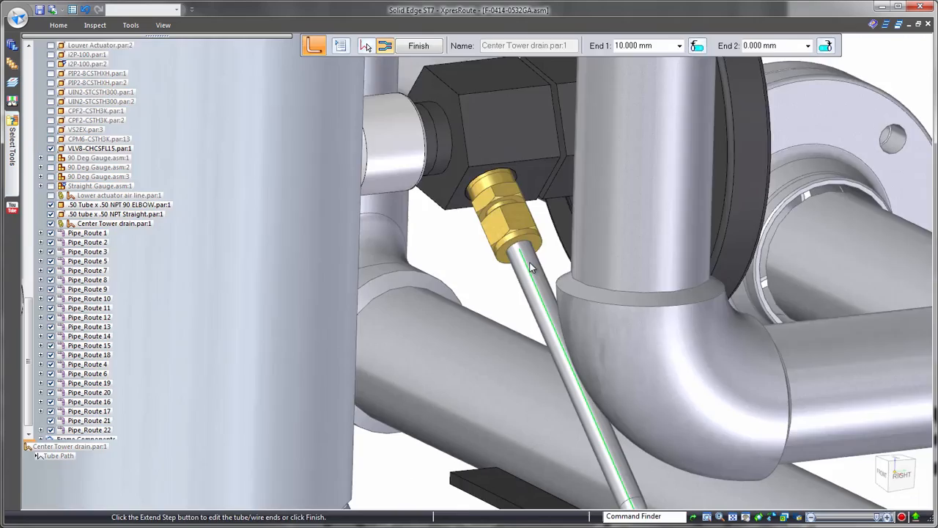
pyautogui.rightClick(532, 268)
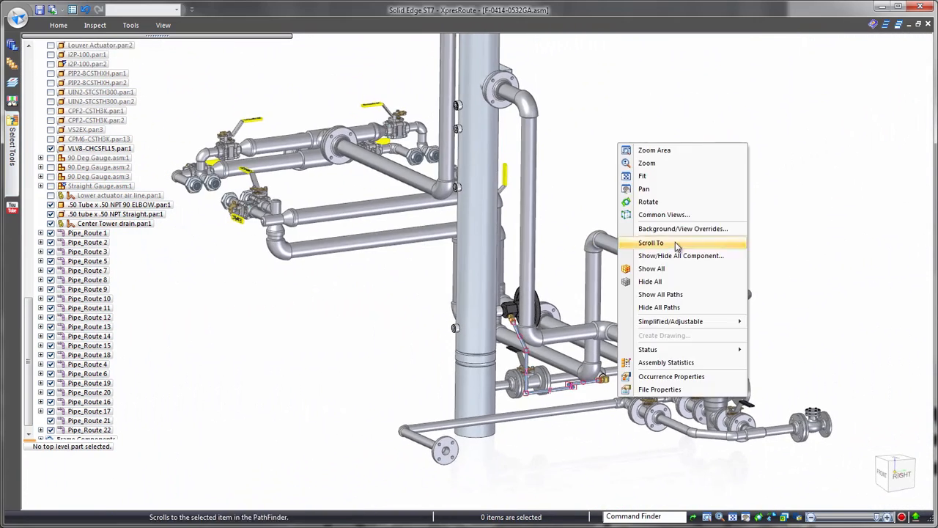
pyautogui.click(680, 255)
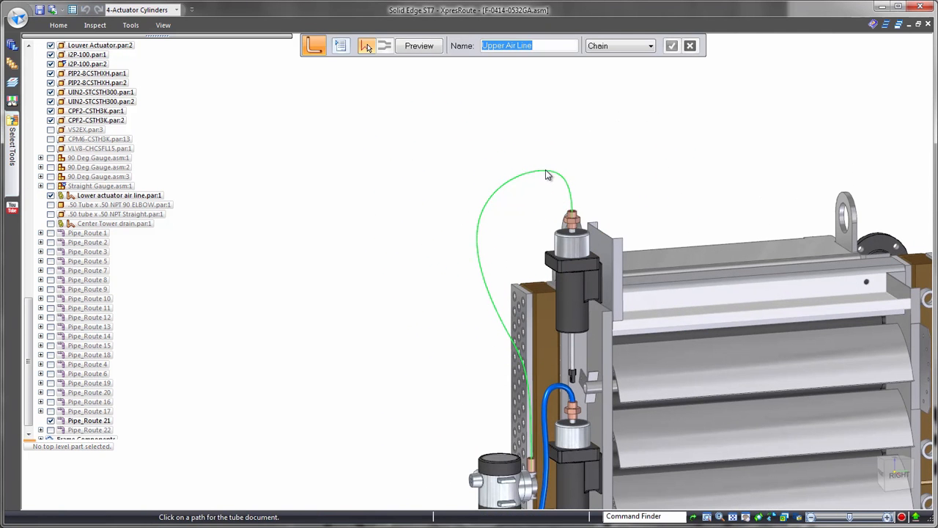
# Accept the actuator cylinder's sketched path for the Upper Air Line tube.
pyautogui.click(670, 46)
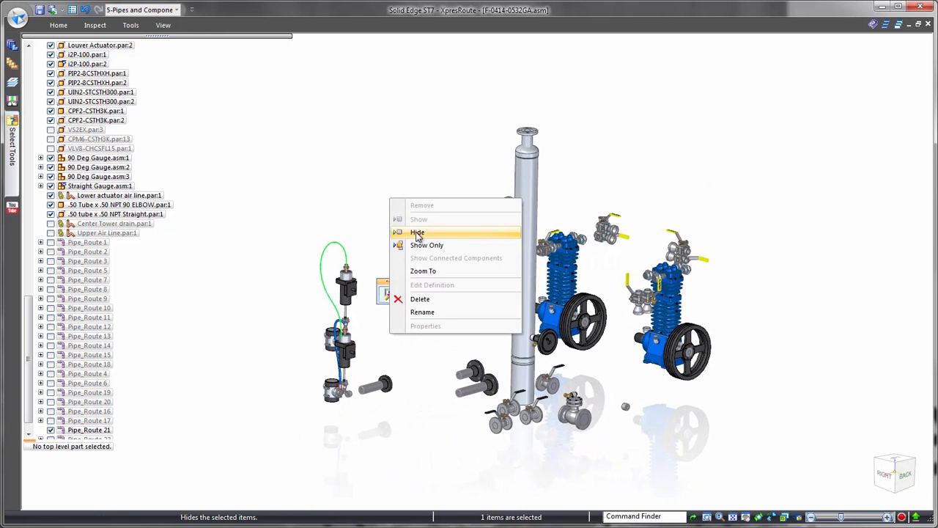
# Hide components, select All Pipes, show center lines with design bodies off, and start a drawing.
pyautogui.click(417, 232)
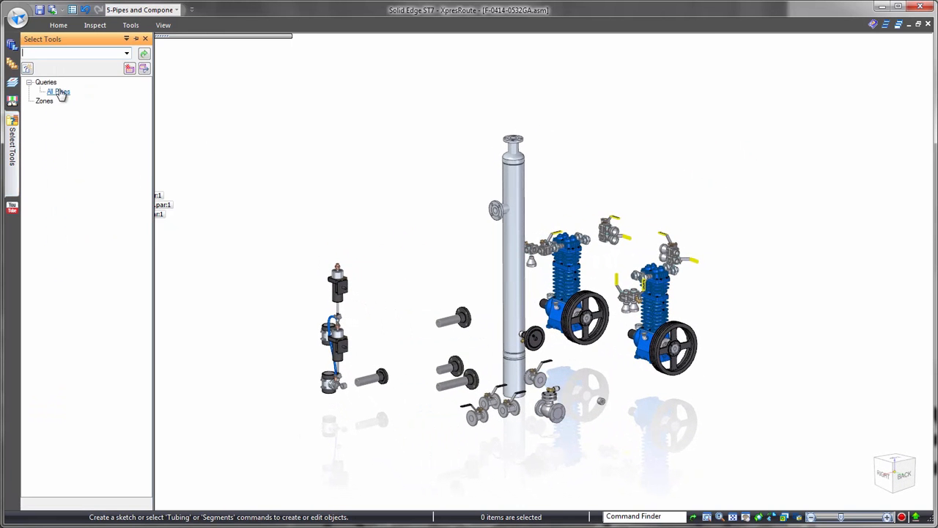
pyautogui.doubleClick(58, 91)
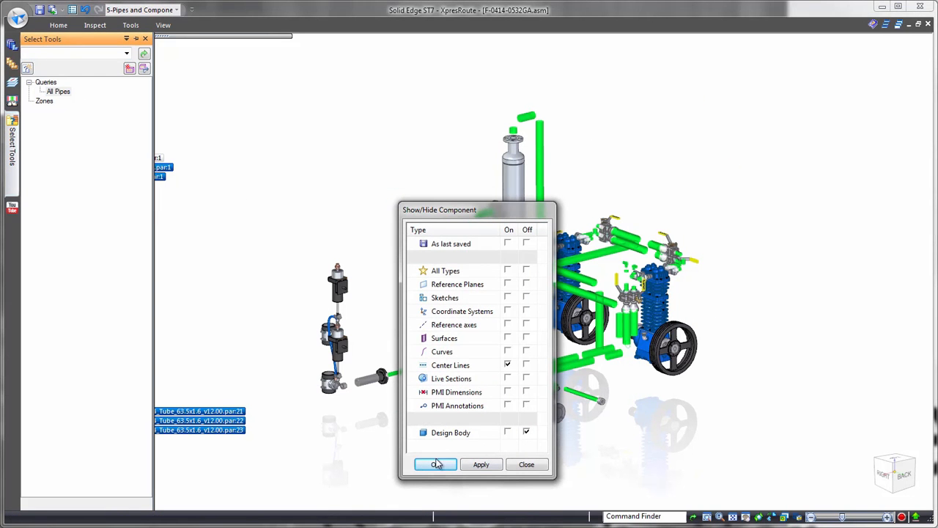
pyautogui.click(435, 464)
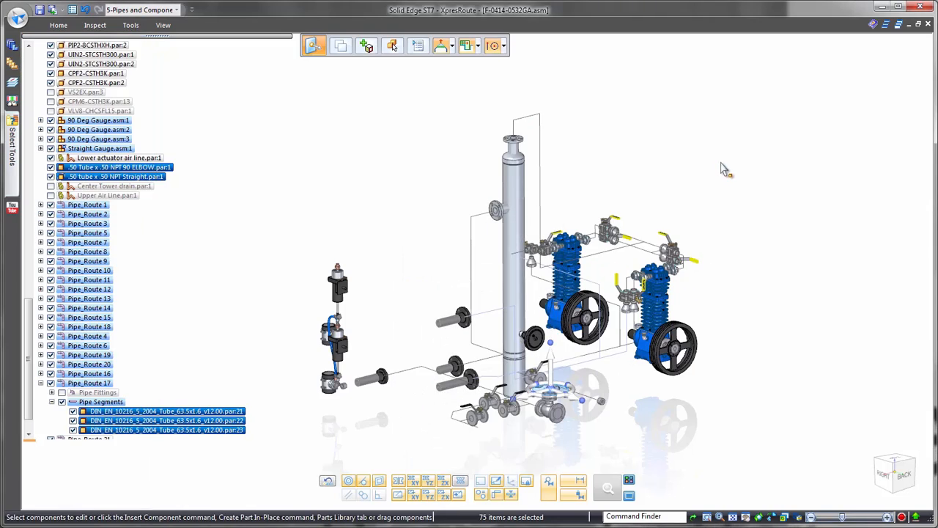
pyautogui.click(17, 10)
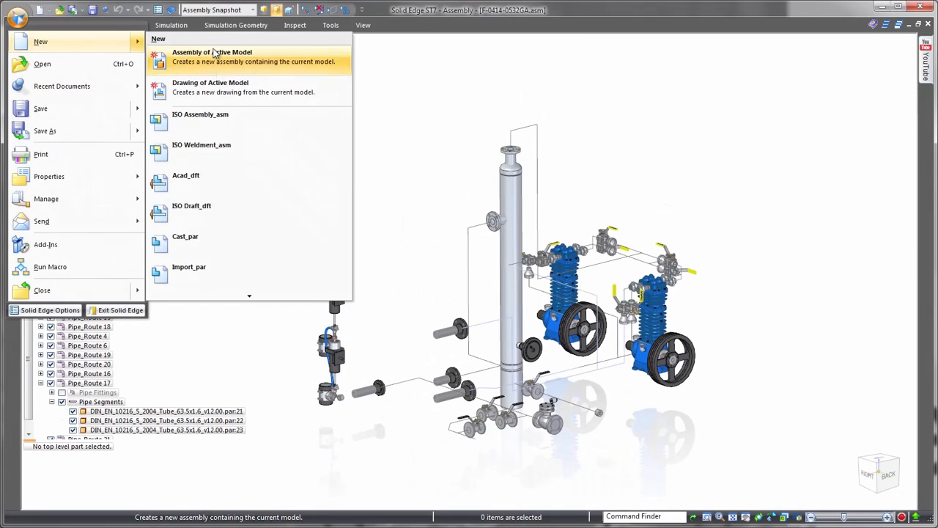
pyautogui.click(210, 87)
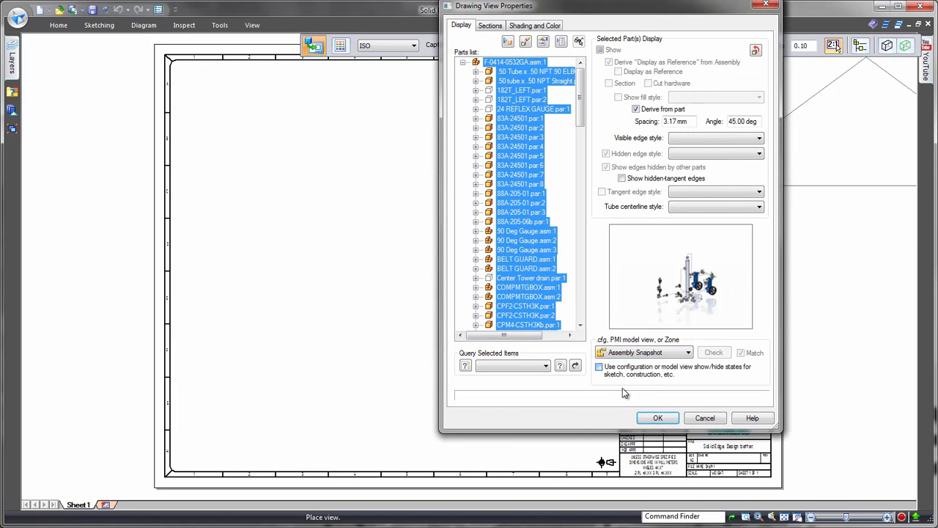
# Place the assembly snapshot view and dimension horizontally between pipe centerlines.
pyautogui.click(657, 417)
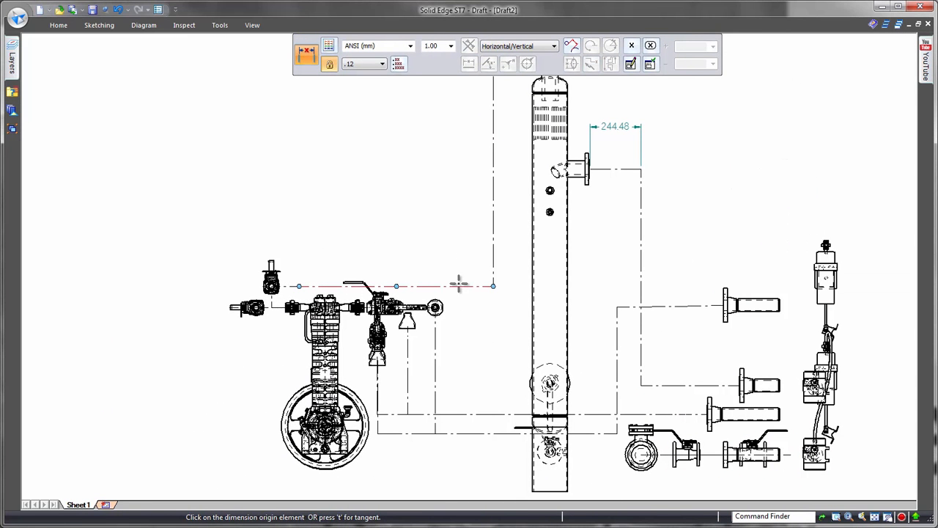
pyautogui.click(377, 433)
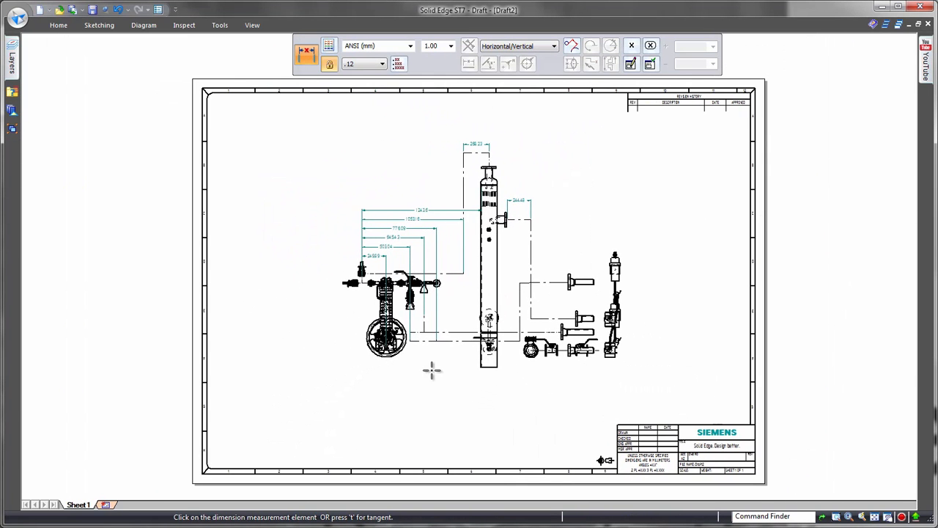
pyautogui.click(112, 504)
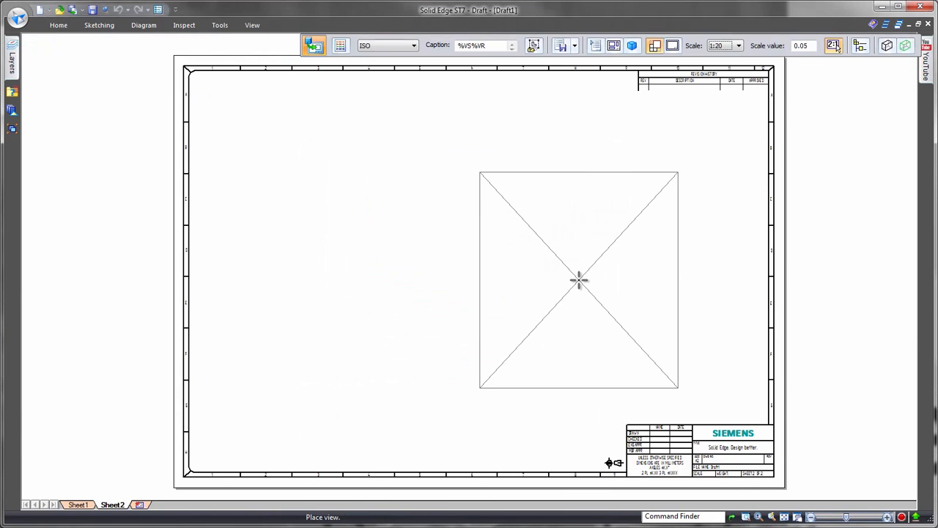
# Place the Sheet2 isometric view with a parts list including pipes, using 6-Pipe Junctions.
pyautogui.doubleClick(579, 280)
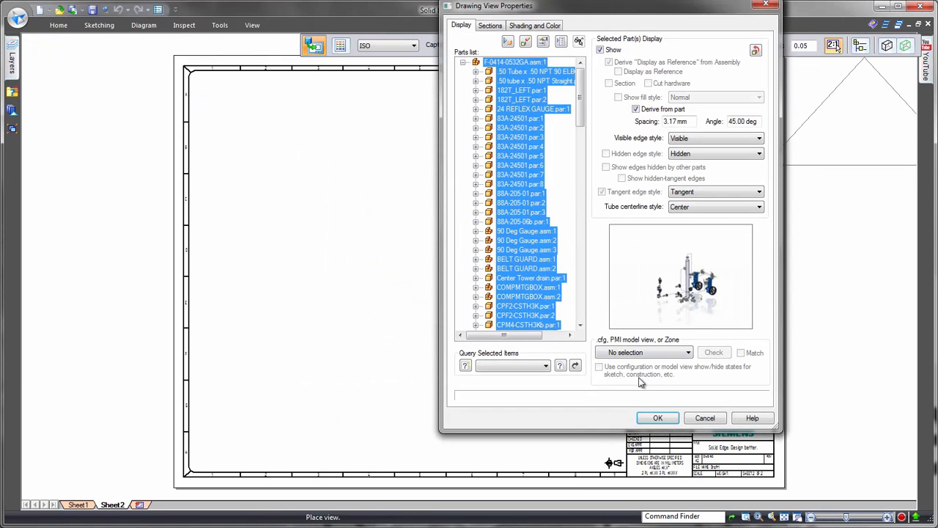
pyautogui.click(657, 417)
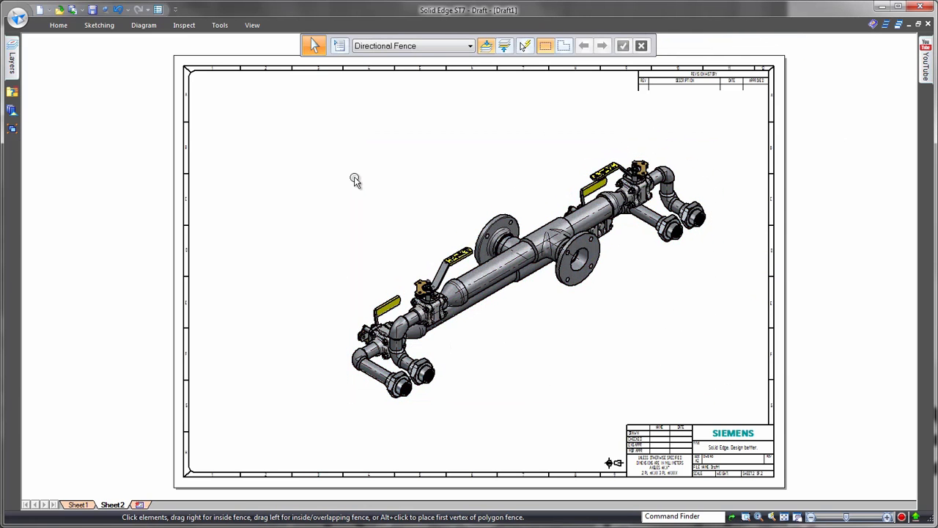
pyautogui.click(513, 278)
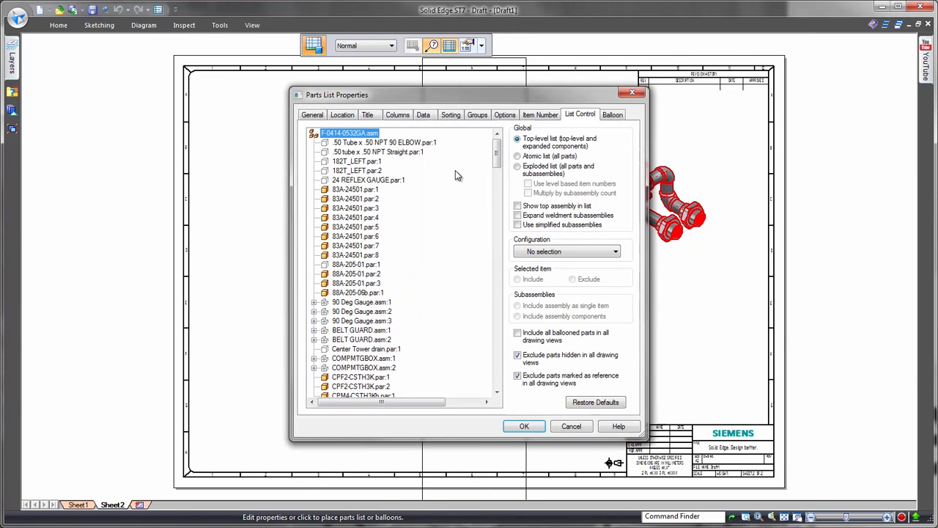
pyautogui.click(505, 114)
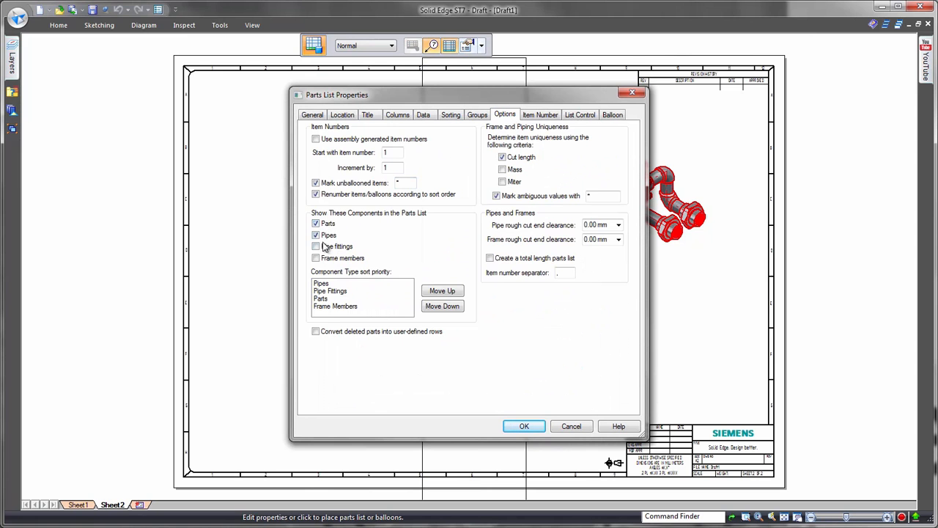
pyautogui.click(579, 114)
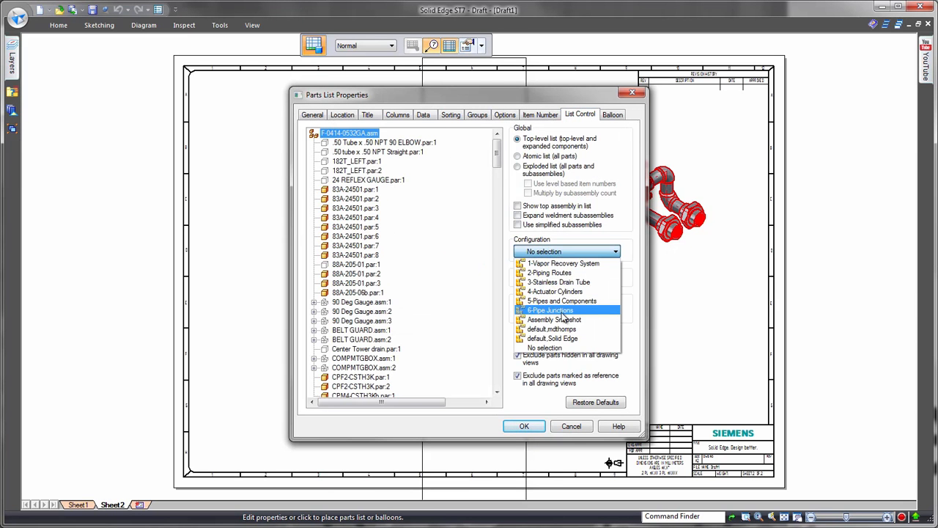
pyautogui.click(524, 426)
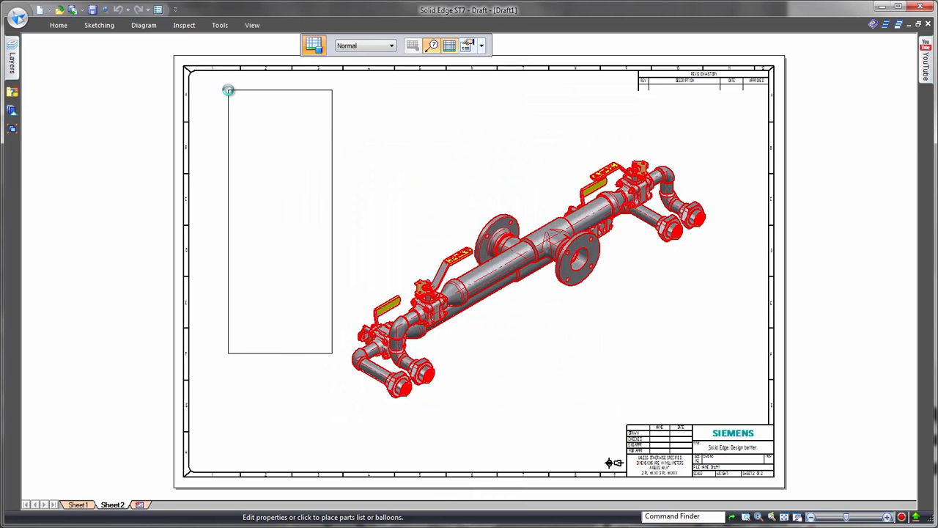
pyautogui.click(229, 89)
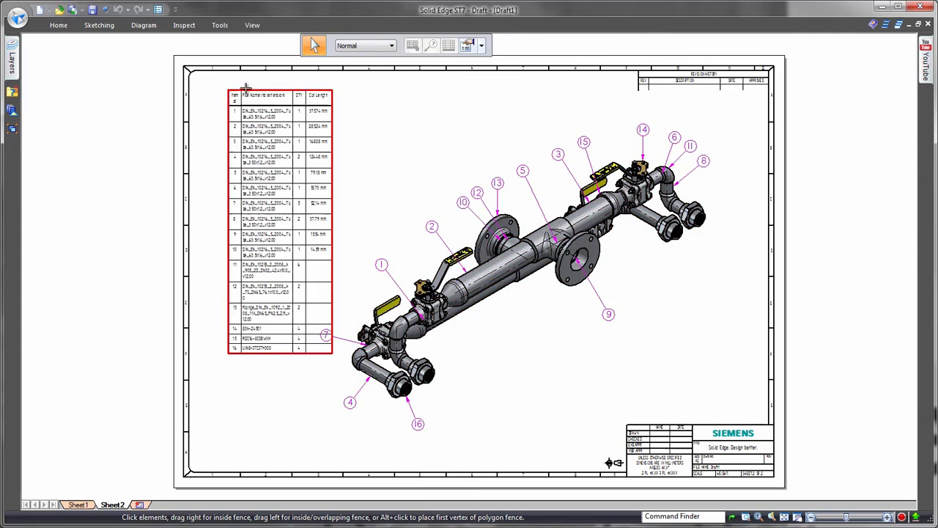